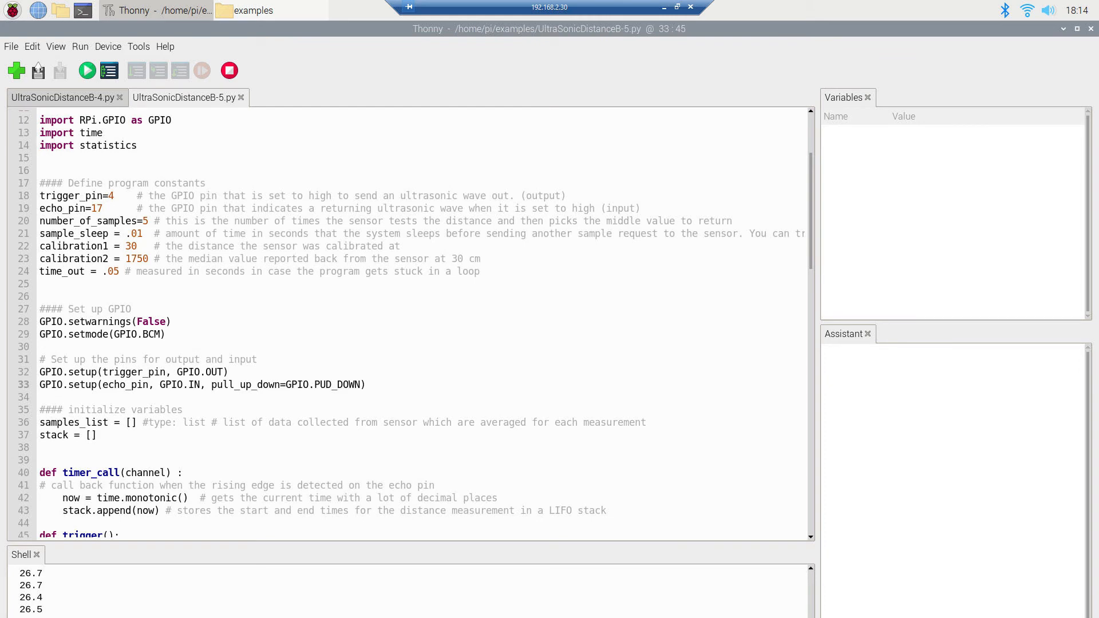
# Run python3 UltraSonicDistanceB-5.py from ~/examples, streaming distance readings around 28 cm
pyautogui.scroll(-3)
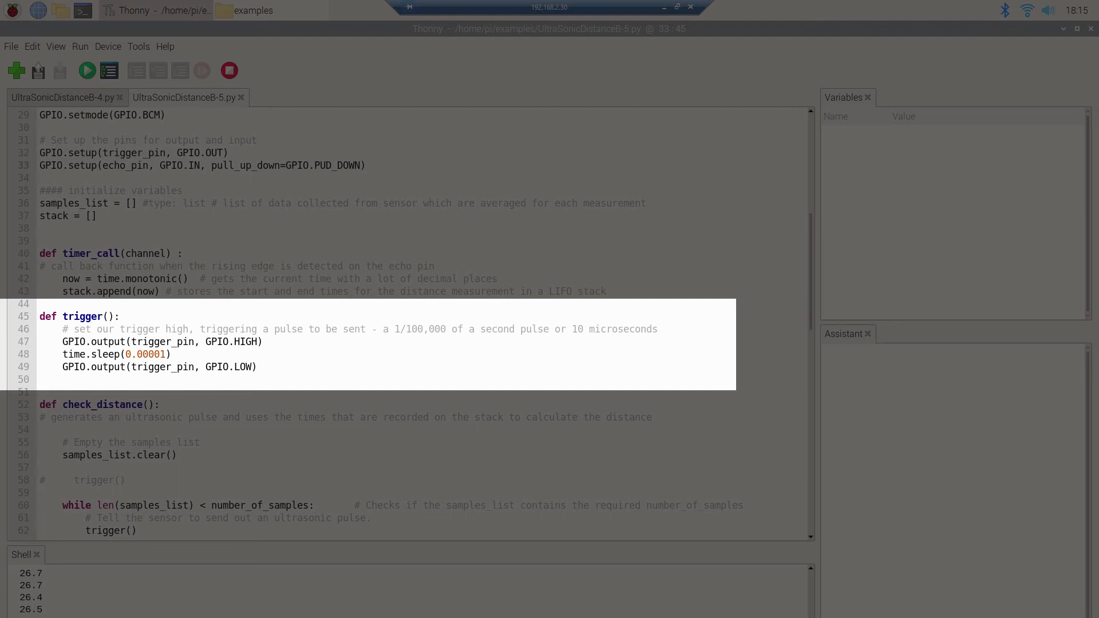
pyautogui.scroll(-3)
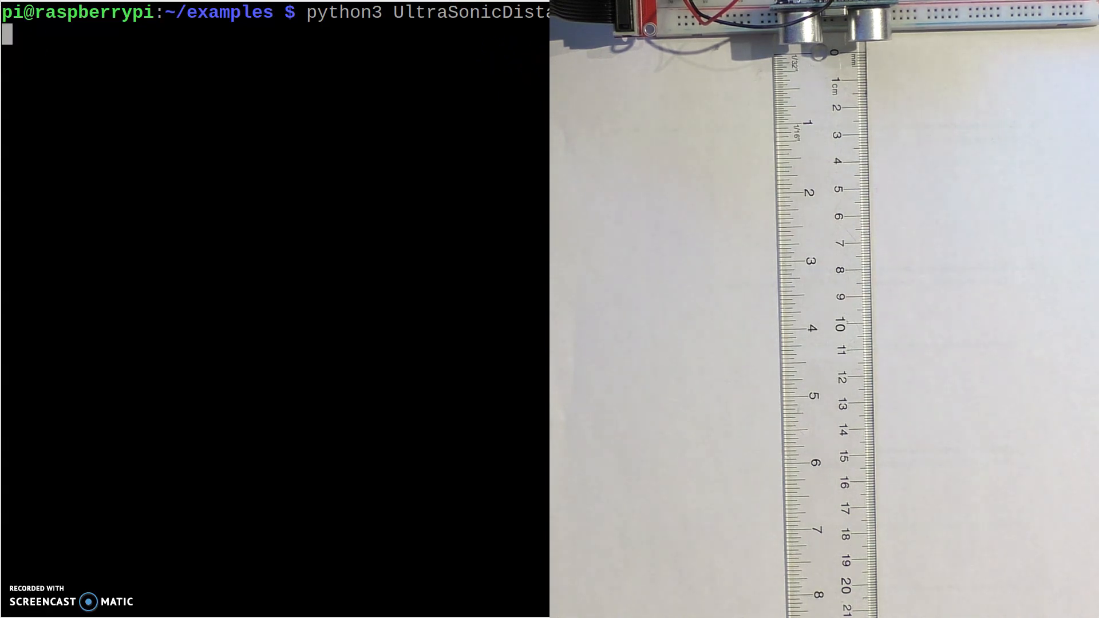
pyautogui.press('Return')
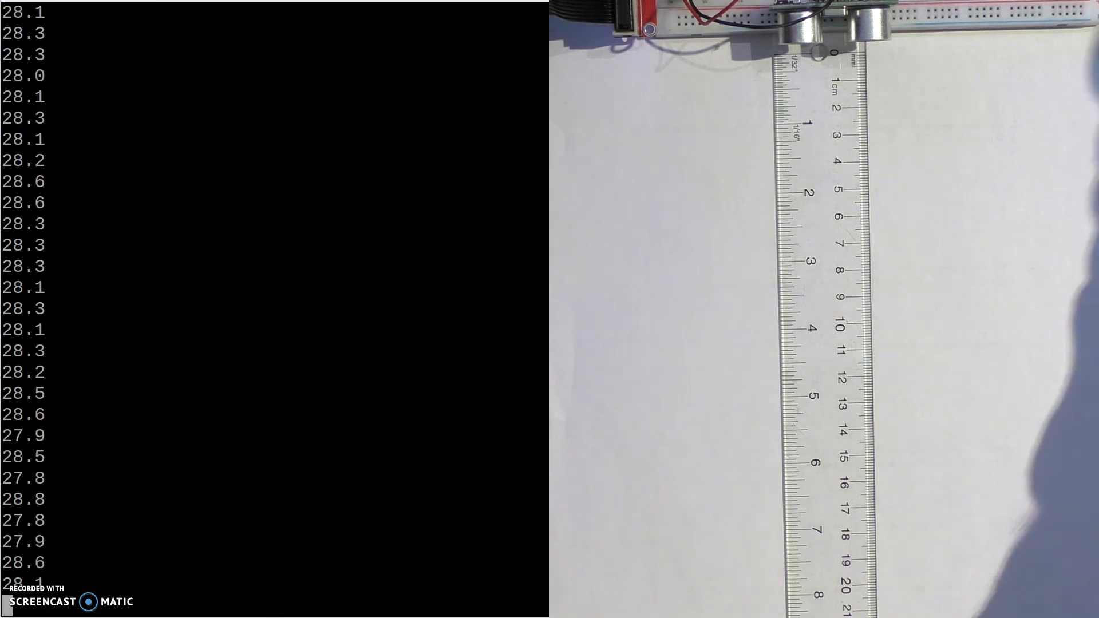